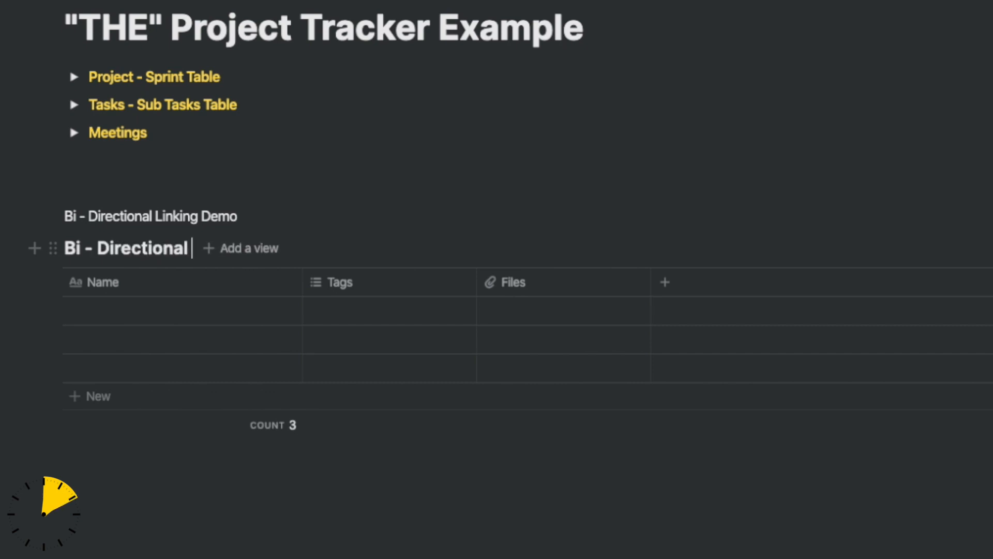
Step: Finish the title 'Bi - Directional Demo' and name rows Task 1, Sub Task 1-1, Sub Task 1-2
text(Demo)
click(183, 311)
text(Task)
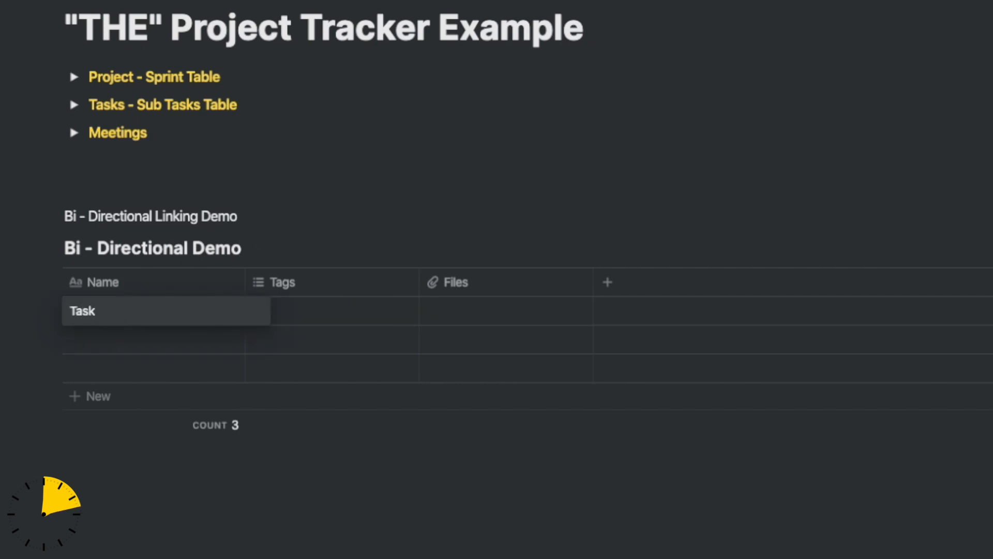
text(Sub Tas)
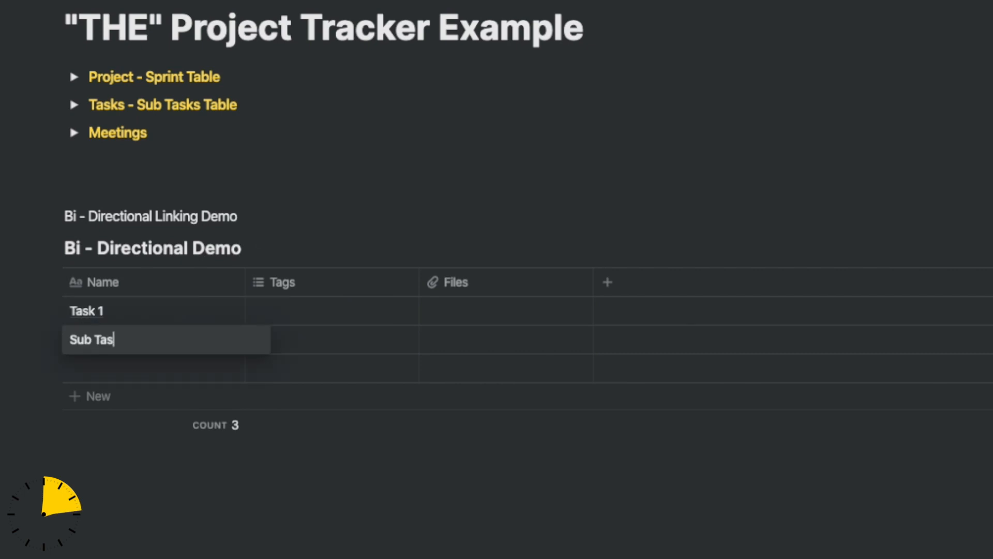
text(Sub Task 1-1)
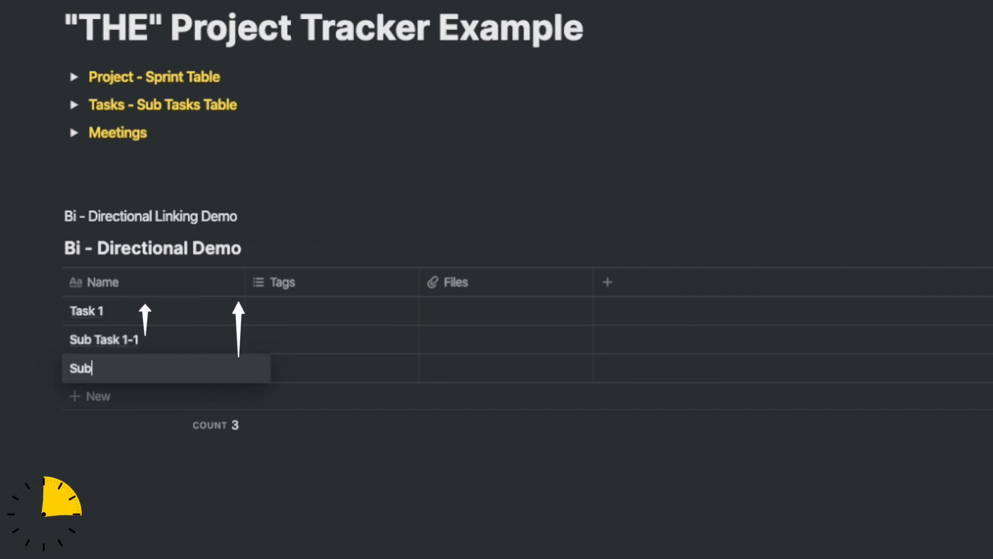
text(Task 1-2)
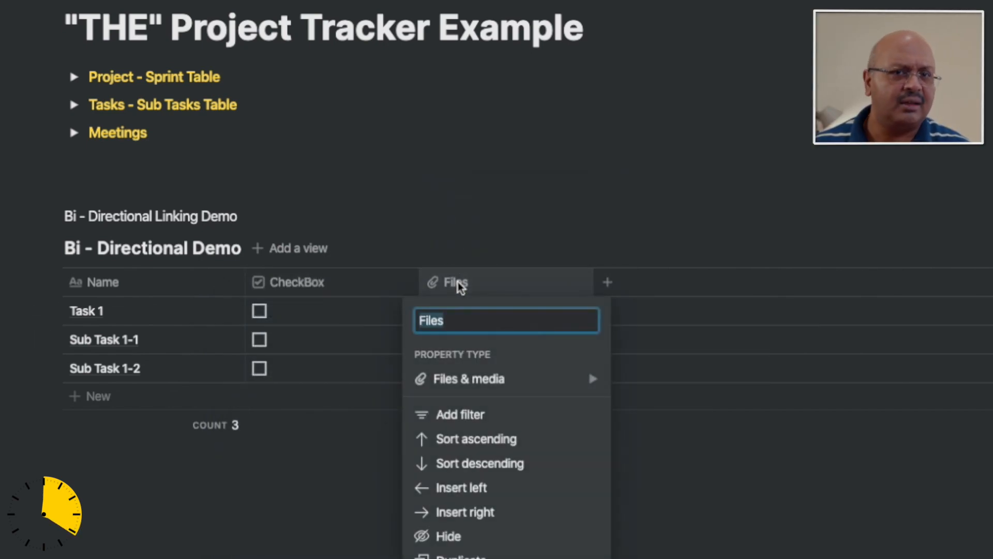
Step: Delete the Files column and add 'Up' as a two-way relation to Bi - Directional Demo
click(456, 556)
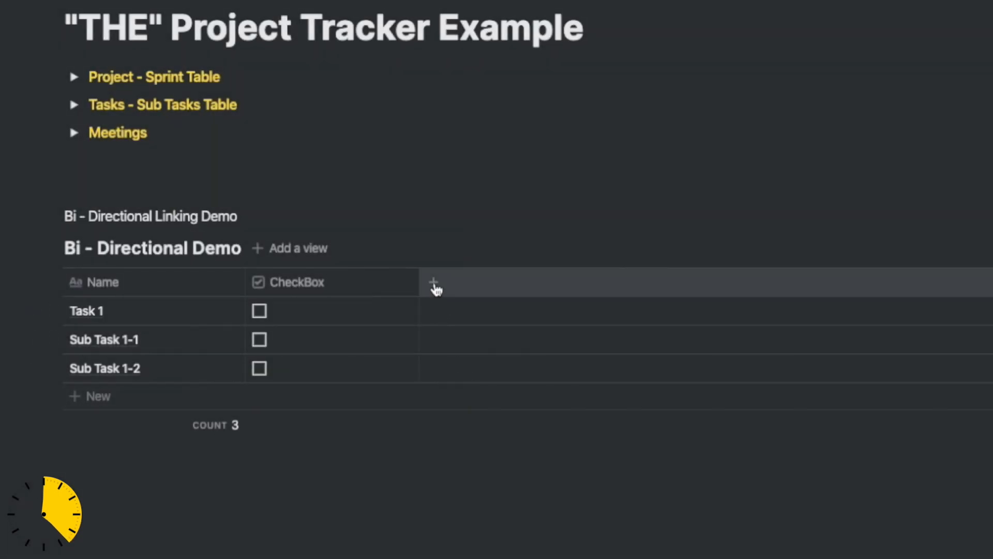
click(434, 283)
text(Up)
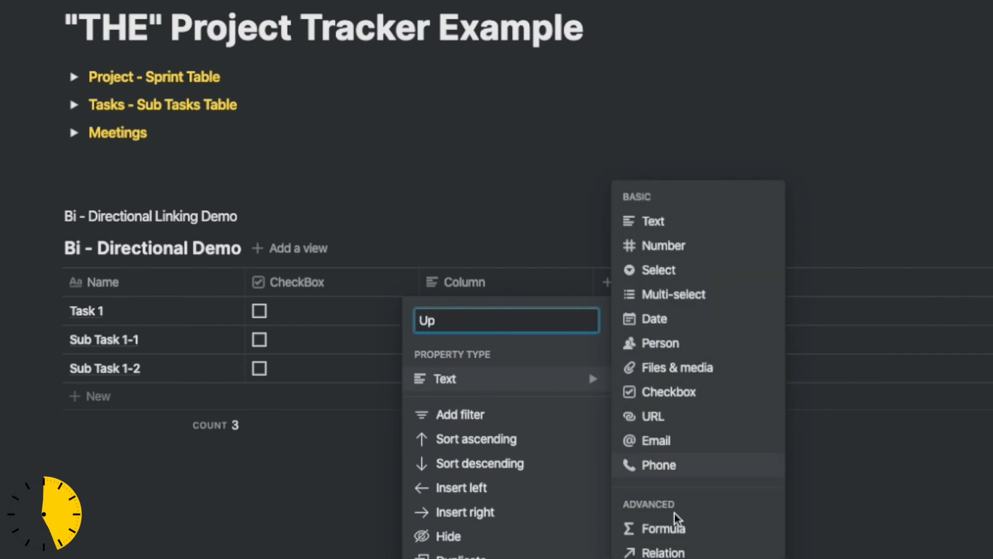
click(663, 552)
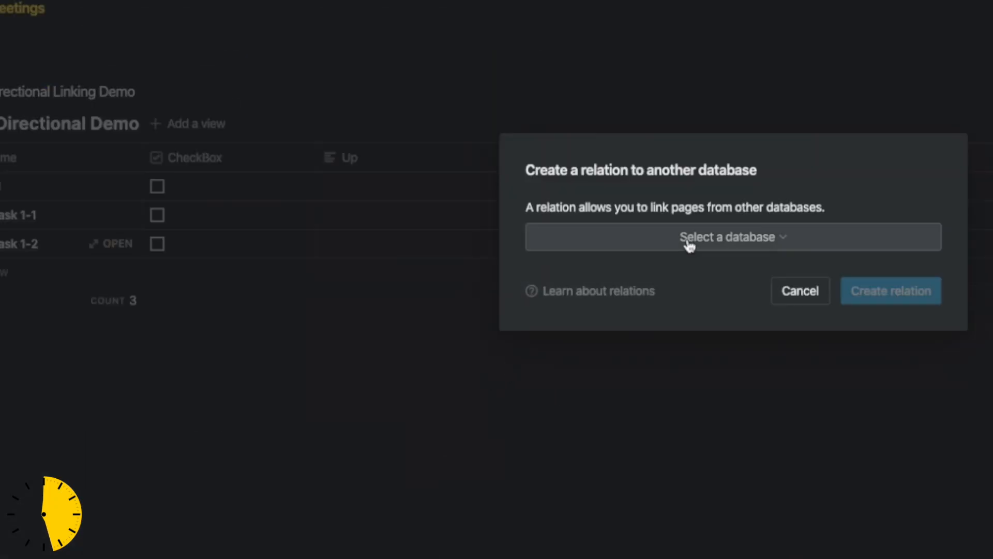
click(727, 237)
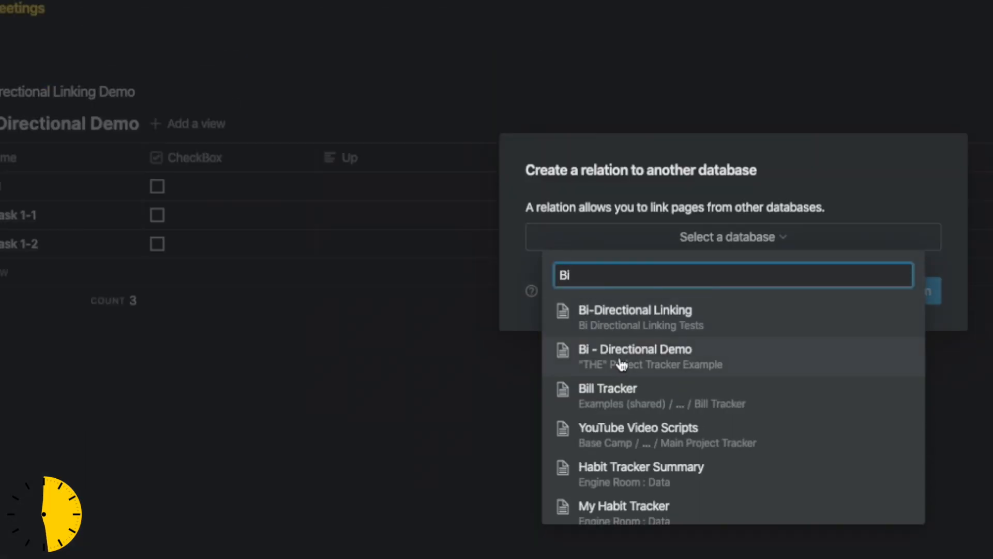
click(634, 356)
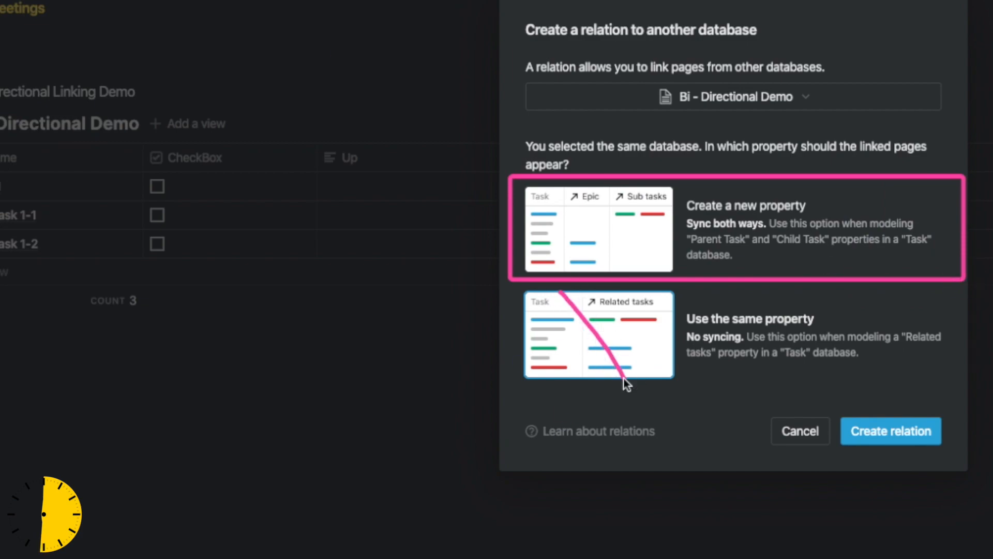
click(891, 431)
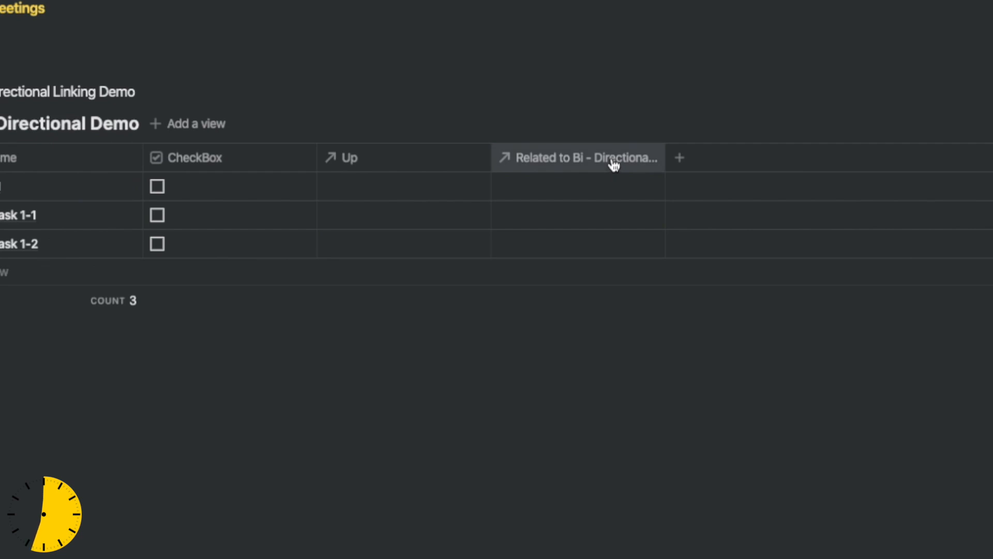
Step: Rename the reverse relation column 'Down' and link Task 1 as Up parent of the sub tasks
click(612, 158)
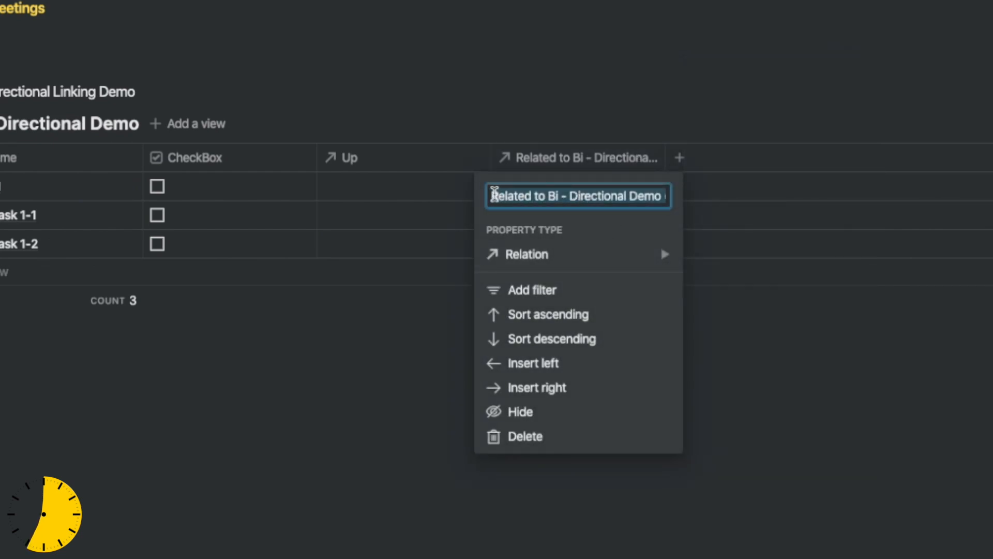
text(Down)
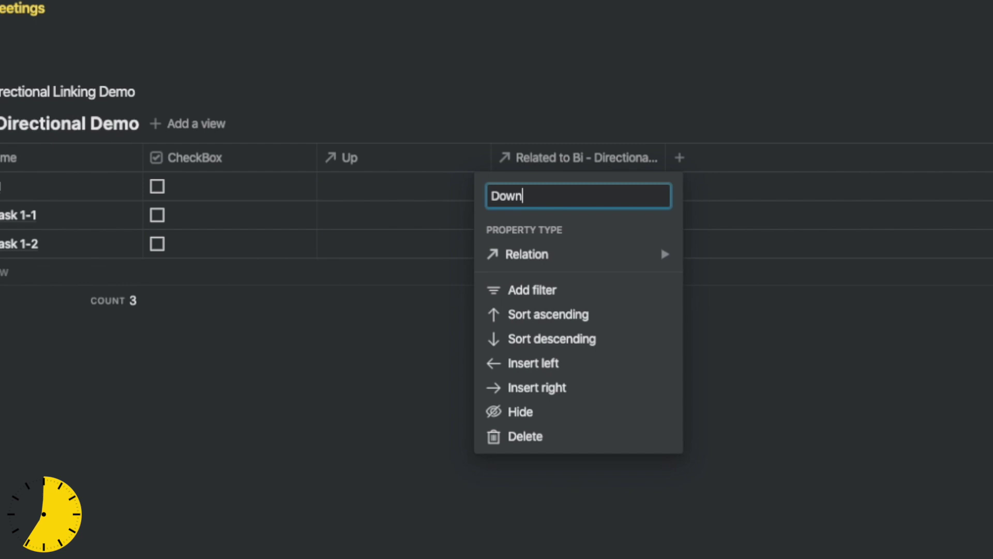
key(Enter)
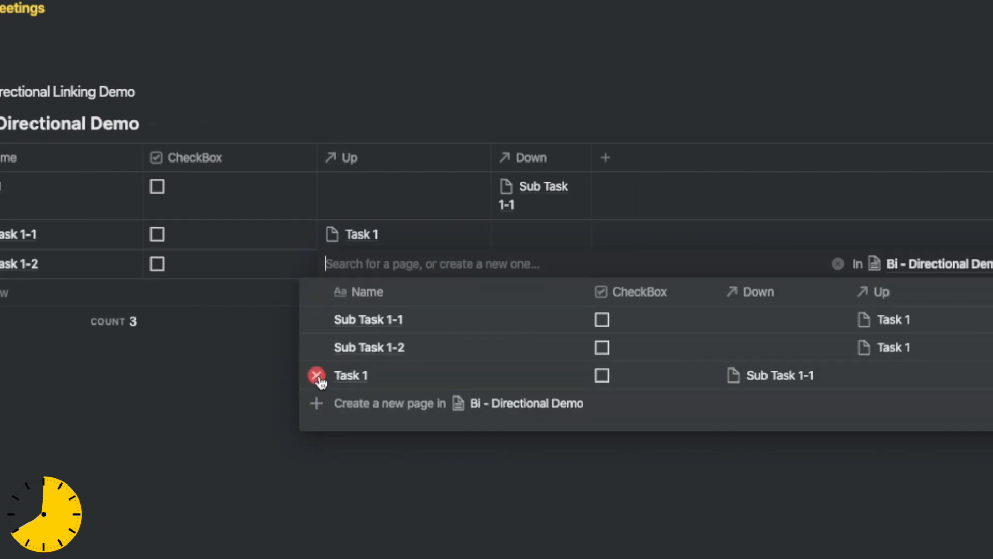
click(350, 375)
text(Percent Completed)
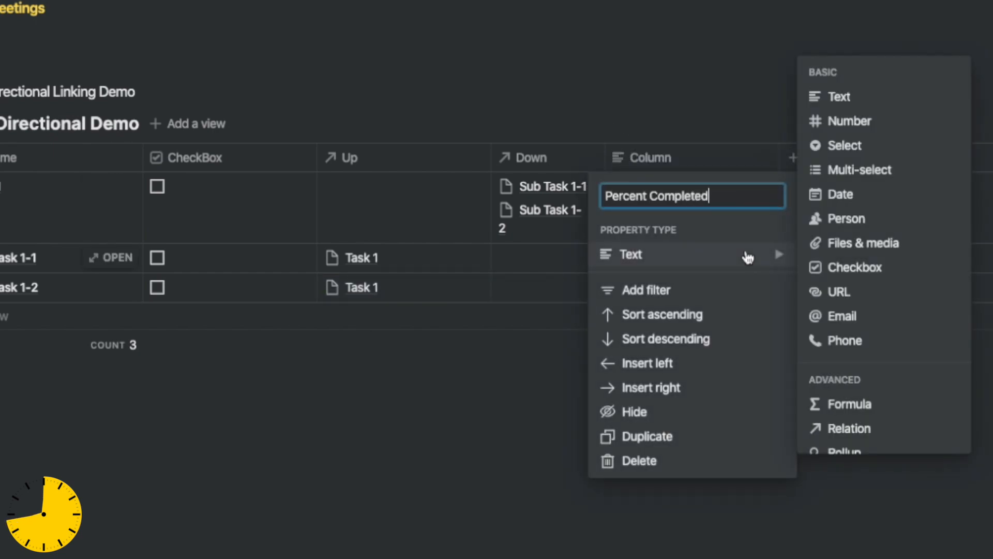
Step: Make Percent Completed a Percent checked rollup of CheckBox via Down, then tick Sub Task 1-1
click(850, 428)
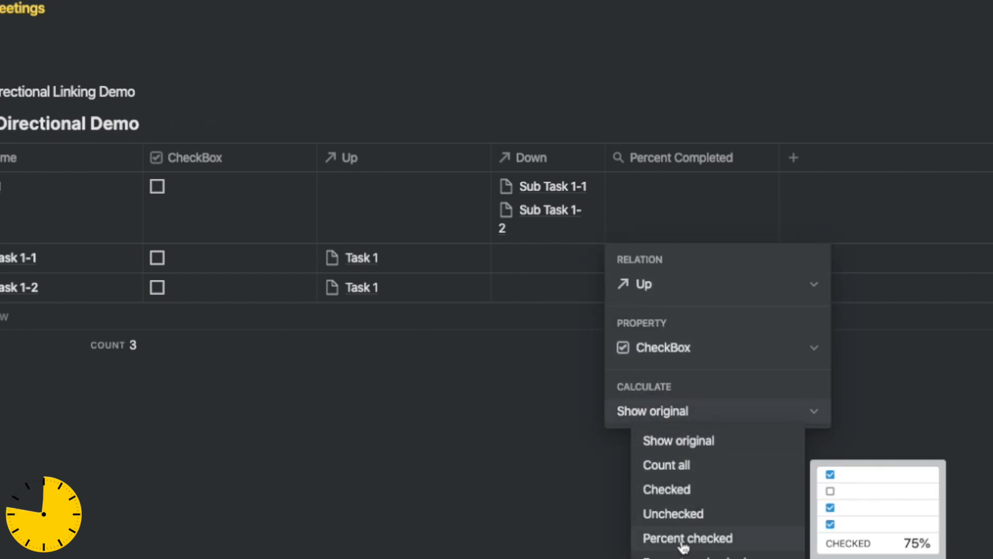
click(688, 539)
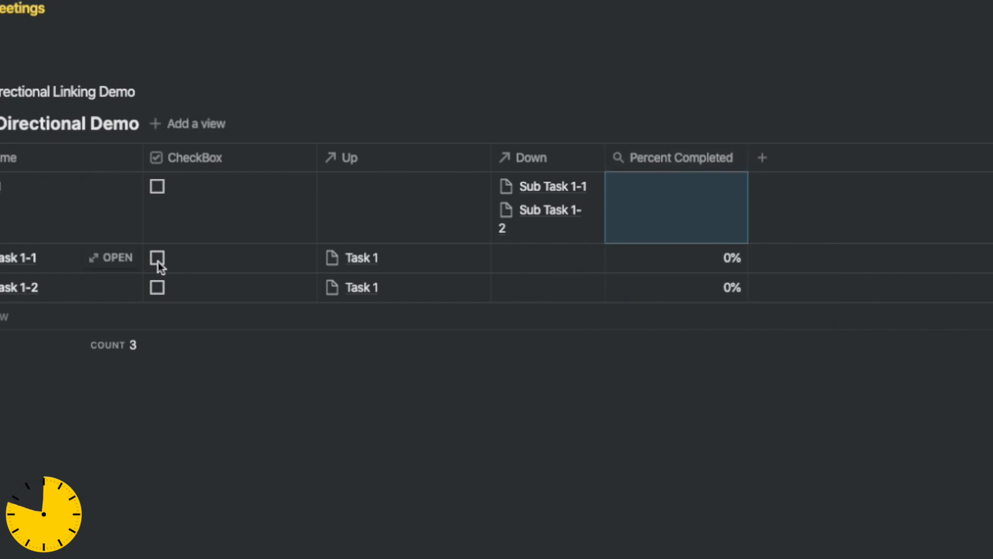
click(677, 207)
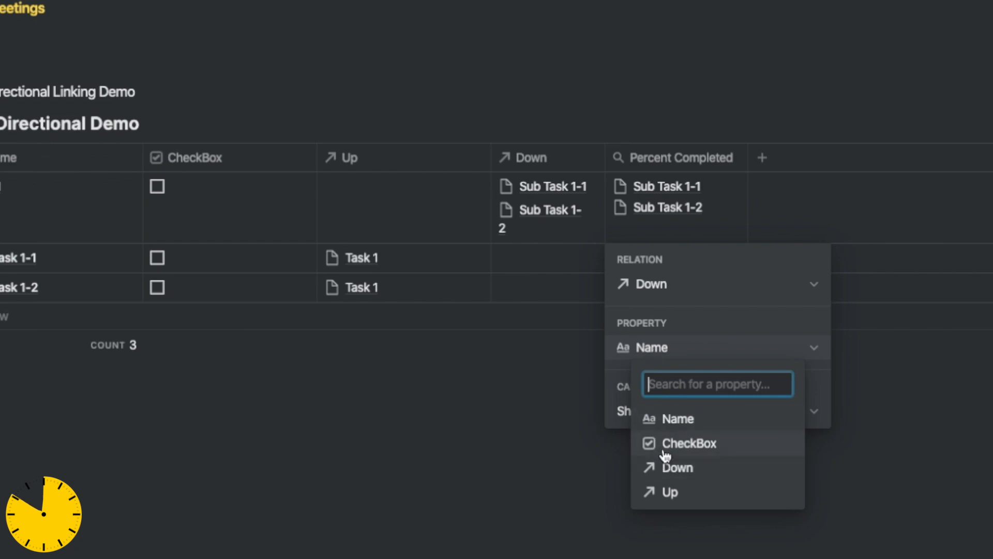
click(690, 442)
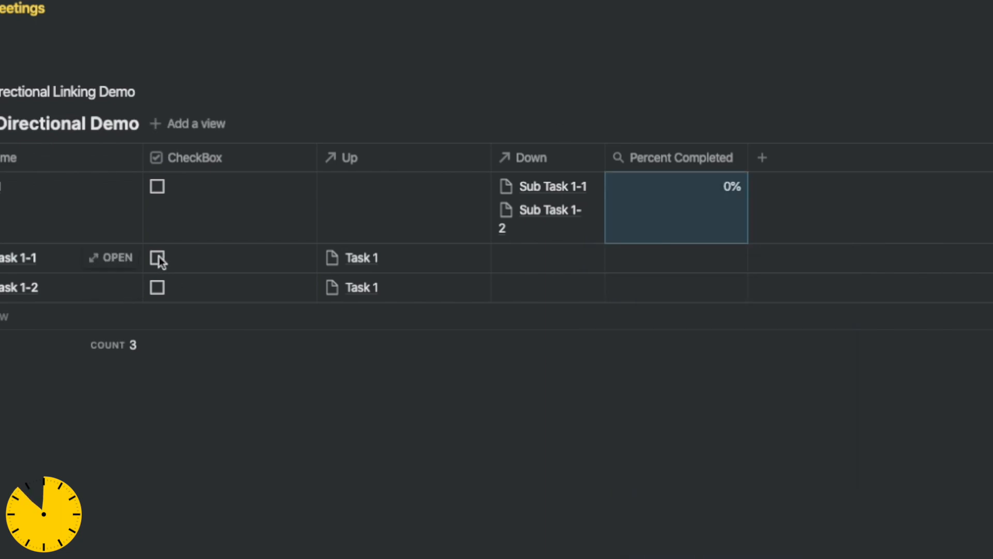
click(157, 287)
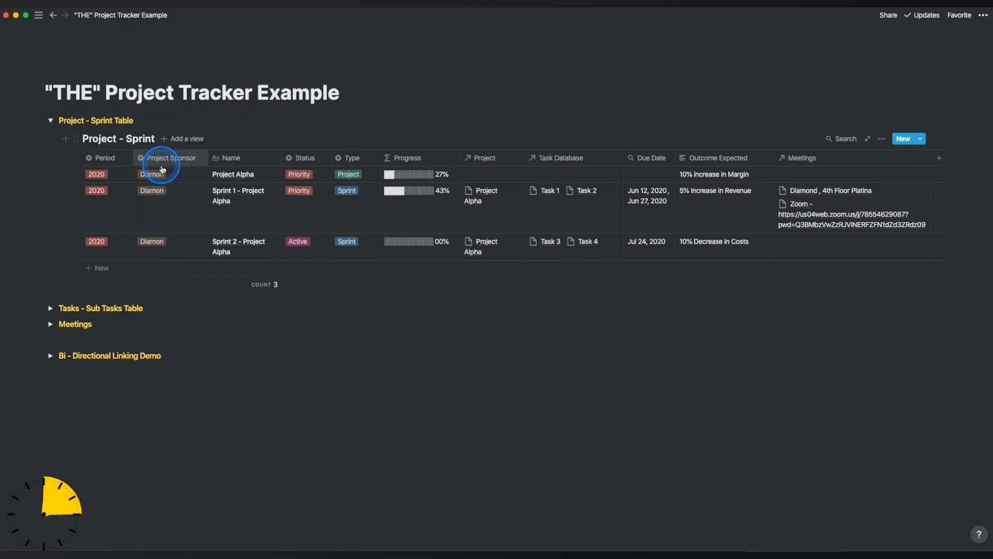
Step: Expand the Project - Sprint Table toggle on the Project Tracker Example page
click(156, 174)
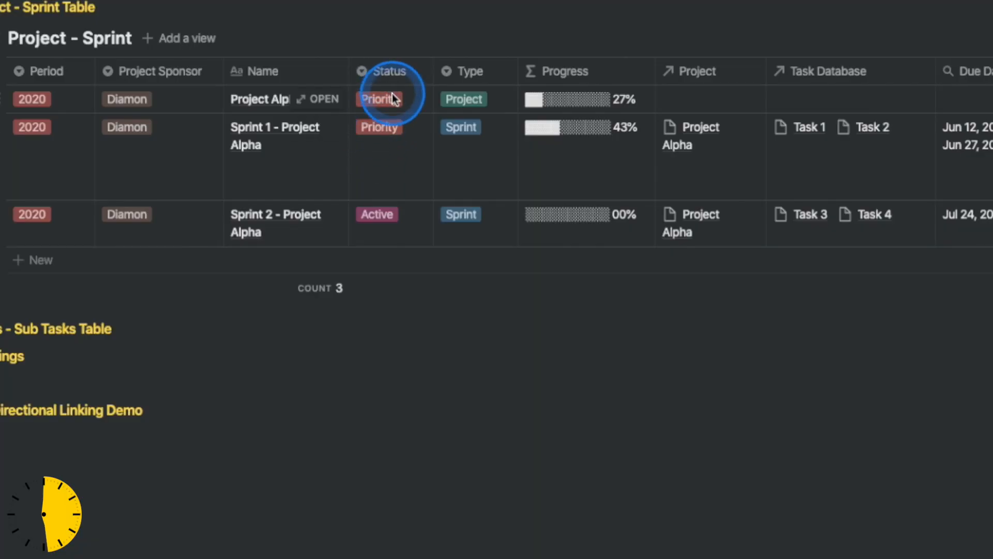
click(379, 100)
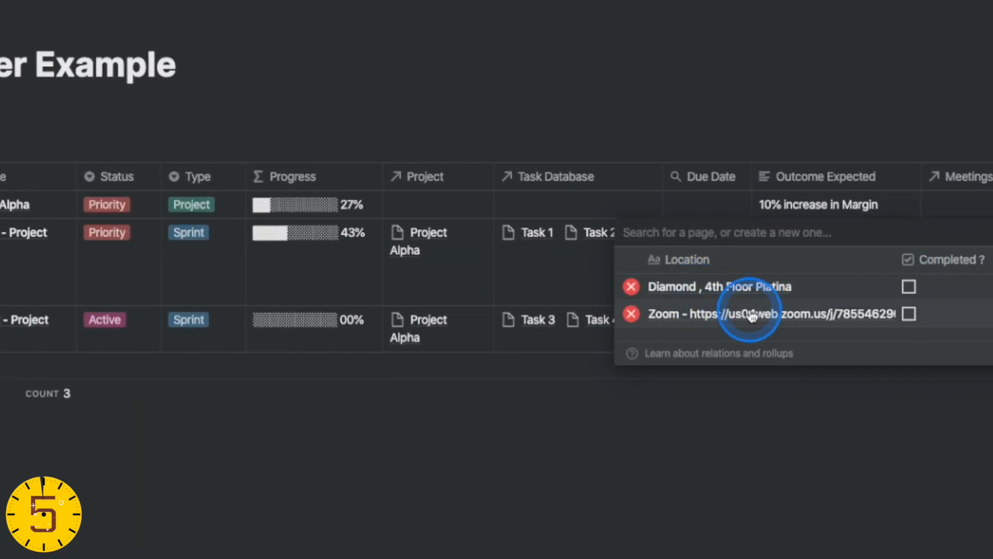
Step: Open the Meetings relation cell of the Sprint 1 - Project Alpha row
click(749, 314)
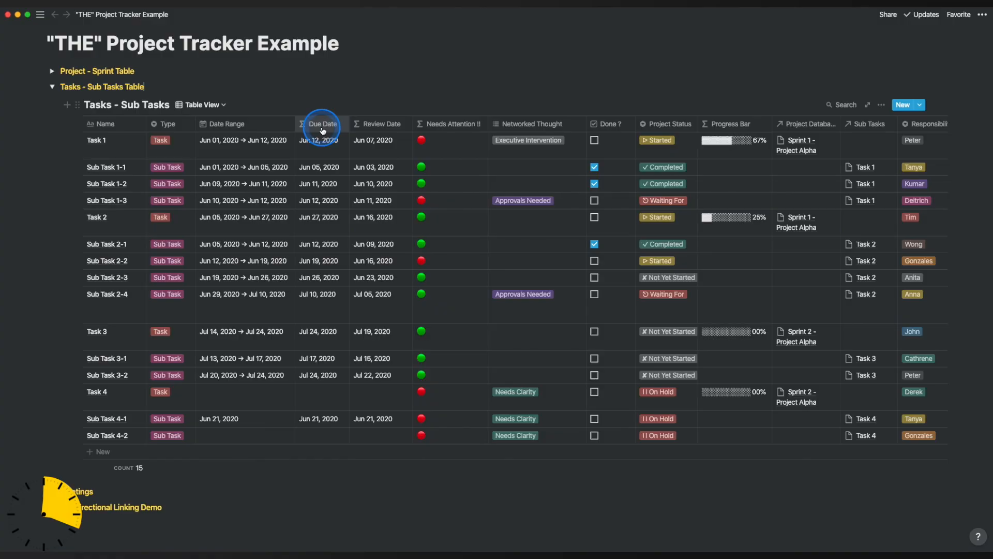
mouse_move(731, 124)
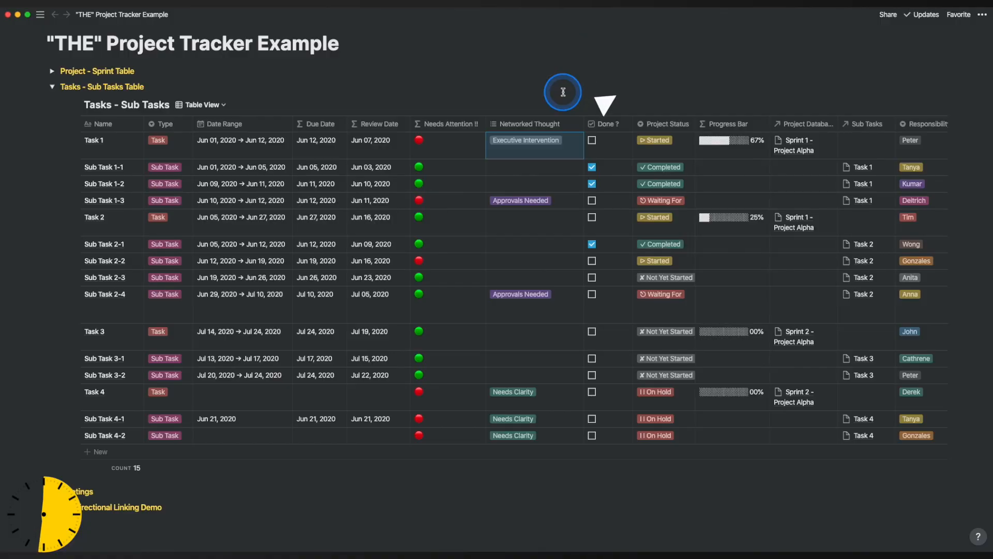
Step: Move across the Tasks - Sub Tasks table to the Meeting, Teaming Objectives and Project Notes columns
click(655, 139)
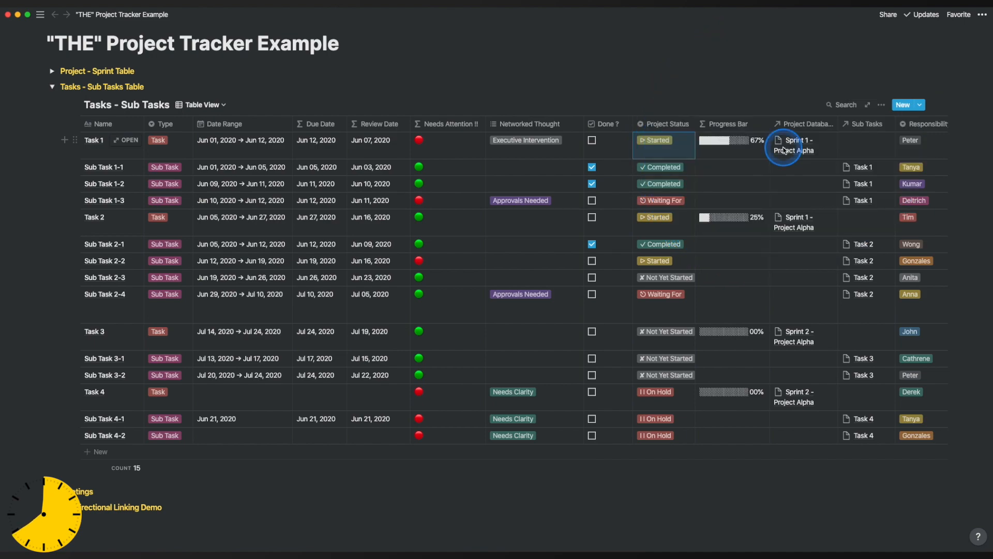
mouse_move(840, 153)
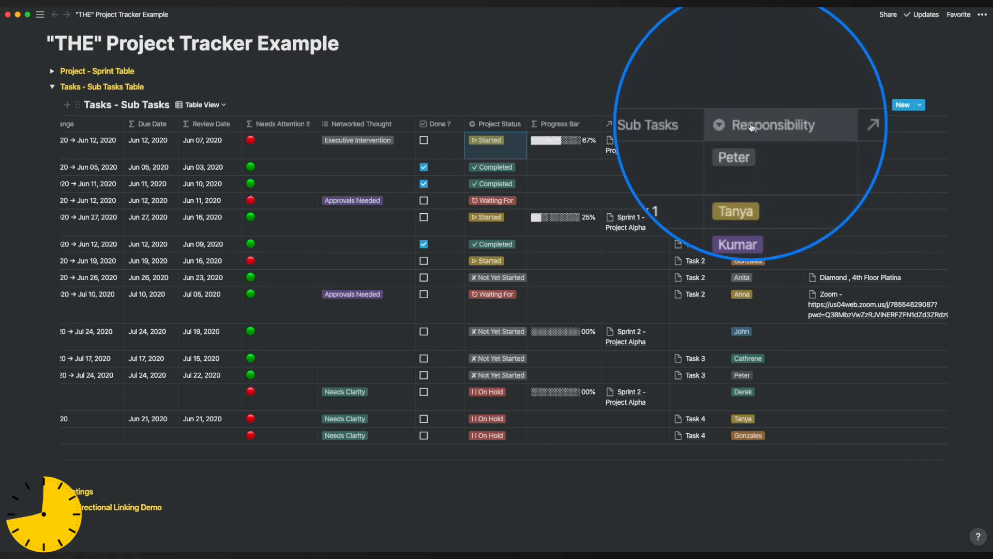
click(774, 125)
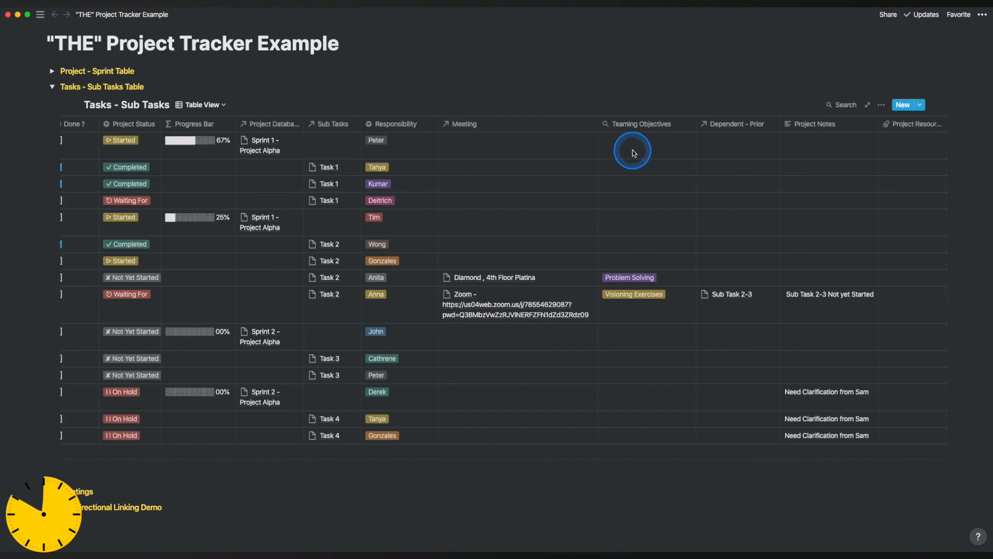
click(633, 150)
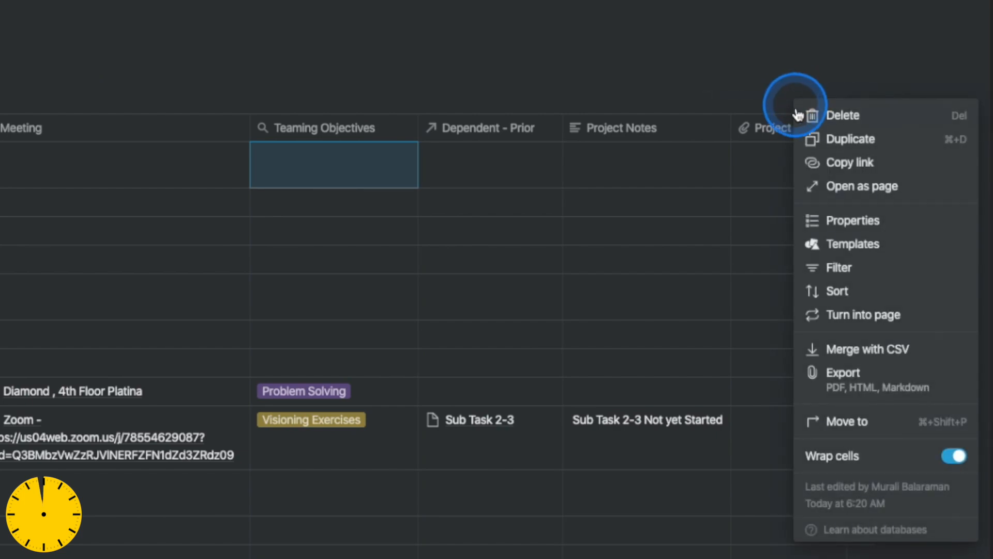
click(853, 220)
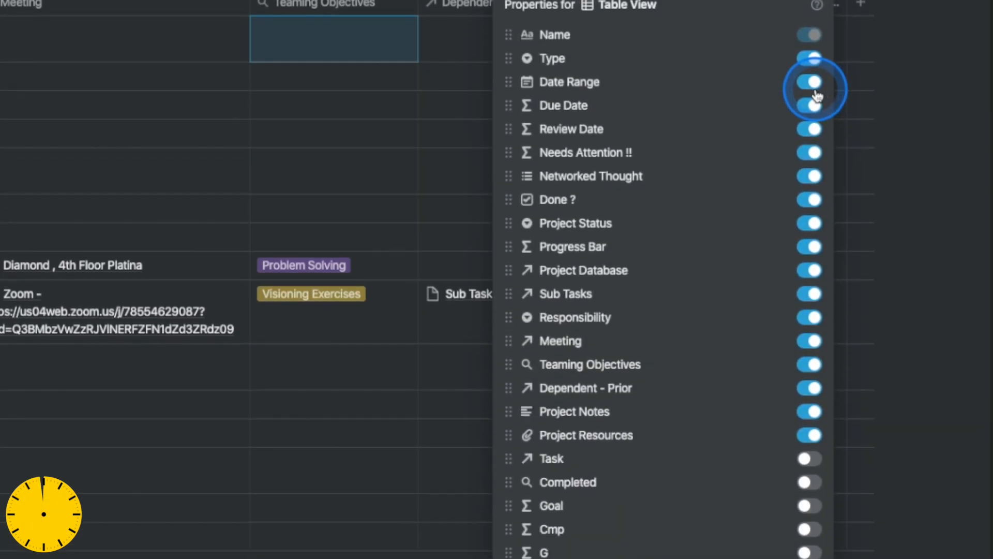
scroll(down, 3)
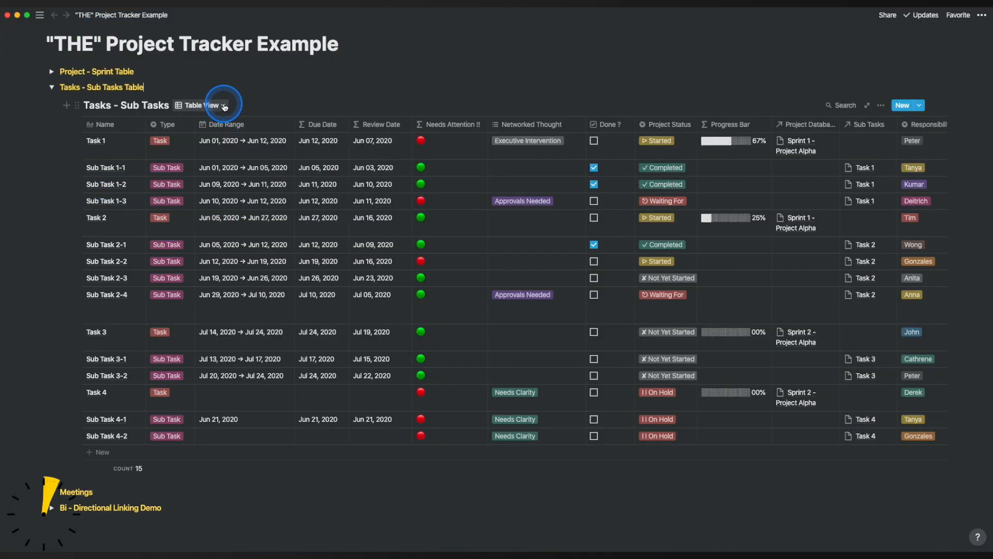
Step: Step through Task Calendar, Project Status and Task Table views, ending on Sub Task Table
click(223, 105)
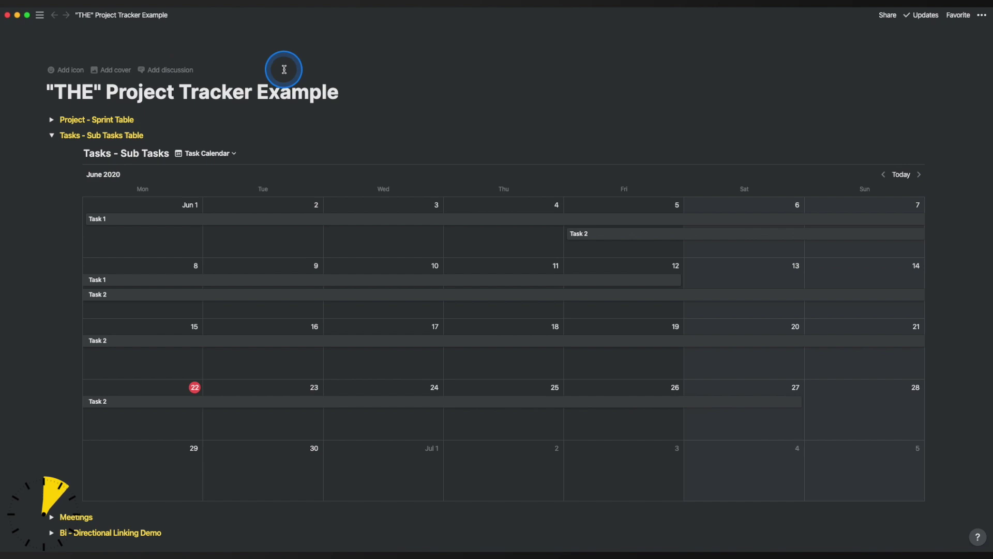
mouse_move(237, 147)
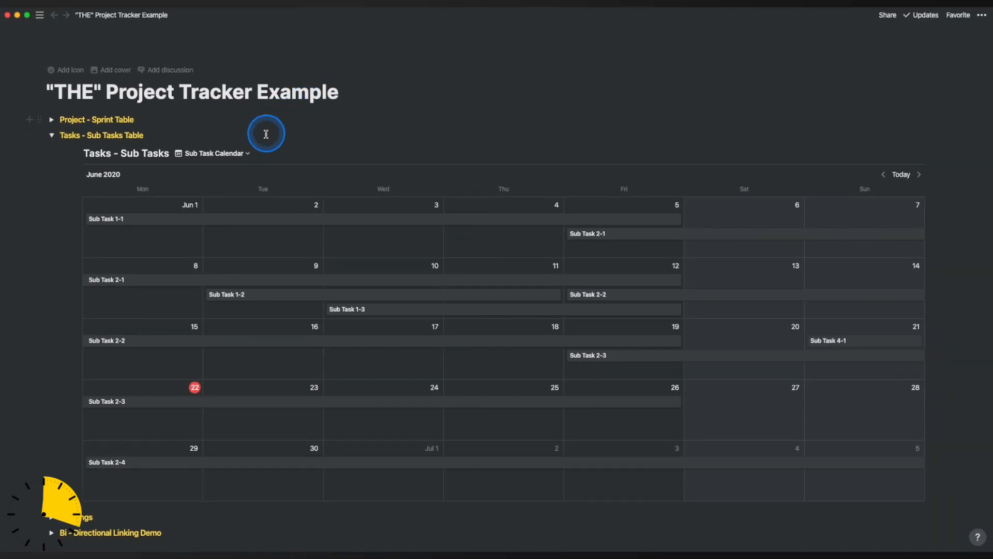
click(211, 153)
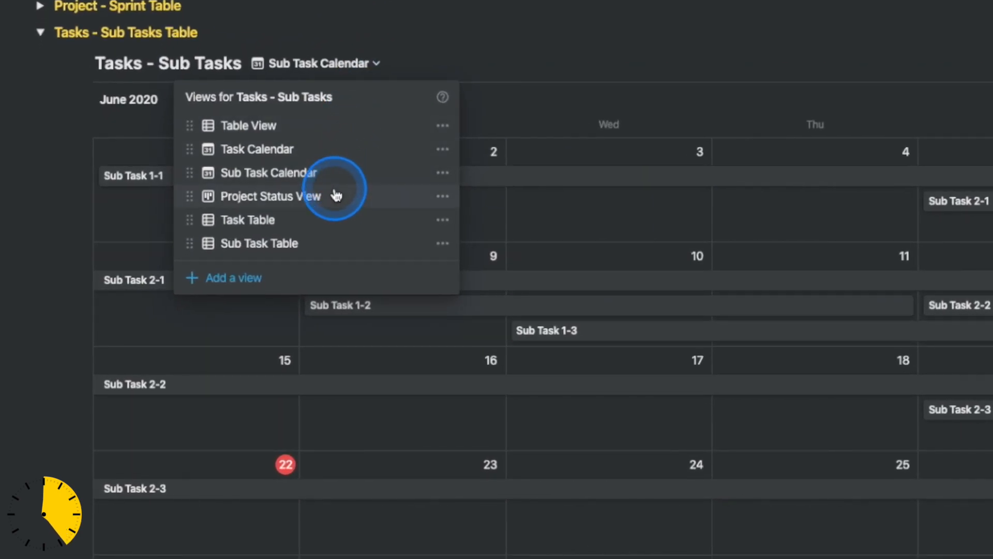
click(271, 196)
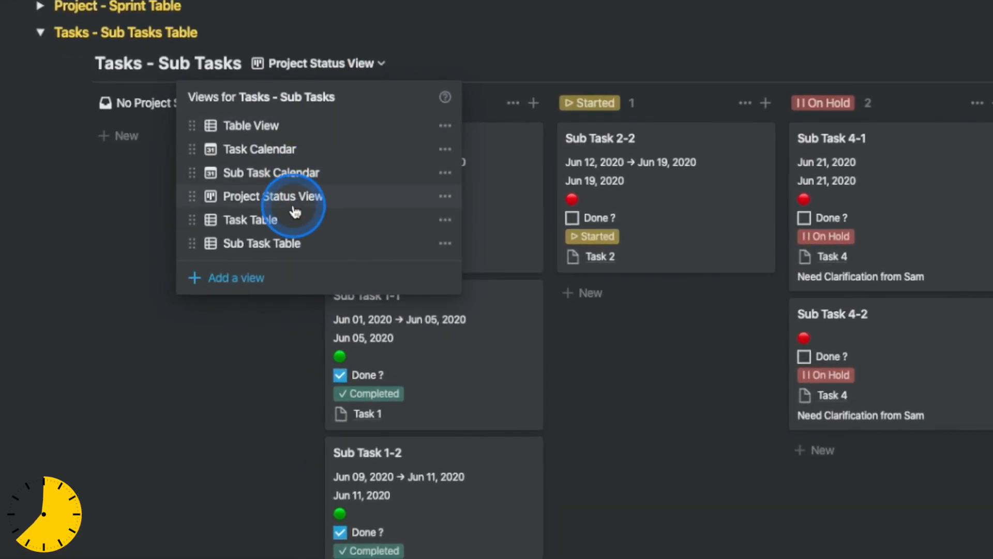
click(251, 220)
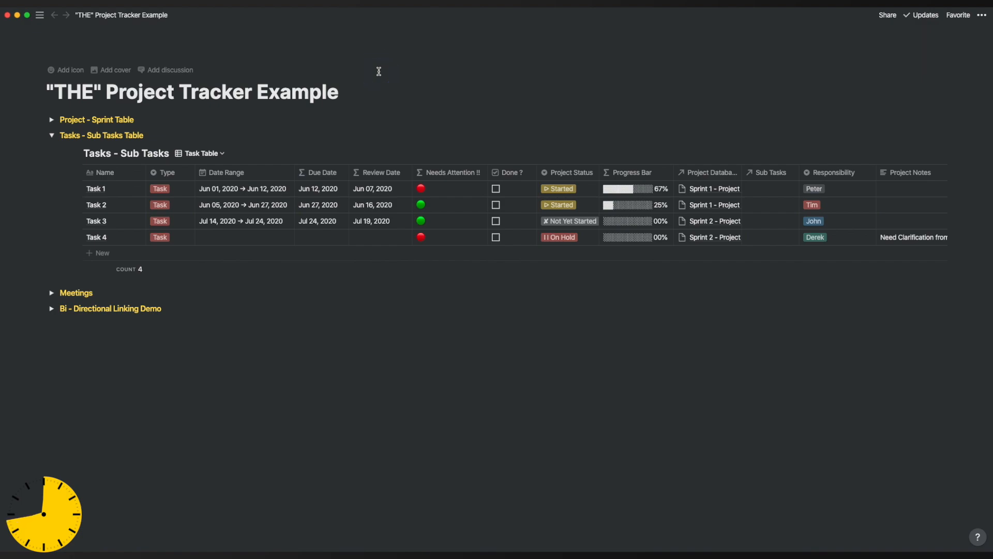
click(200, 153)
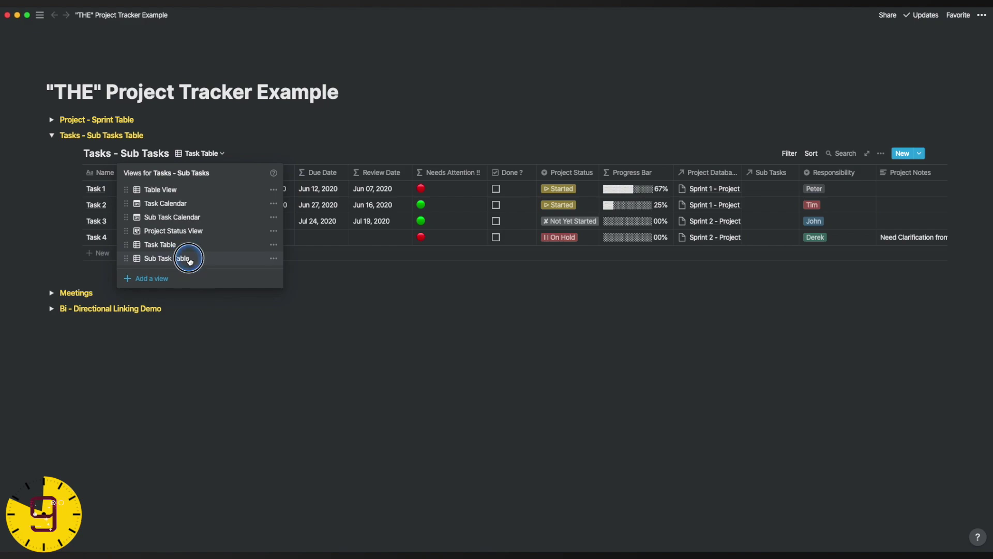
click(158, 258)
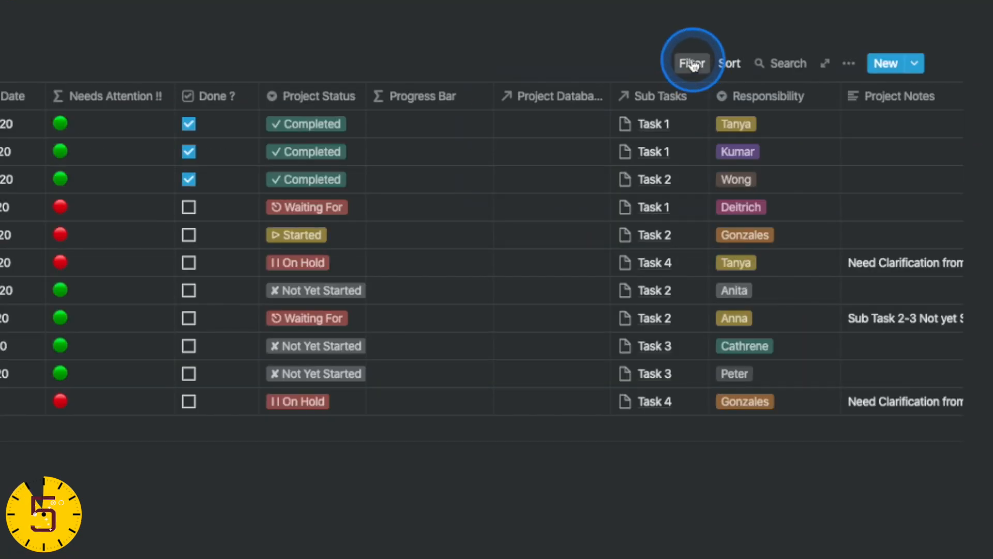
click(692, 64)
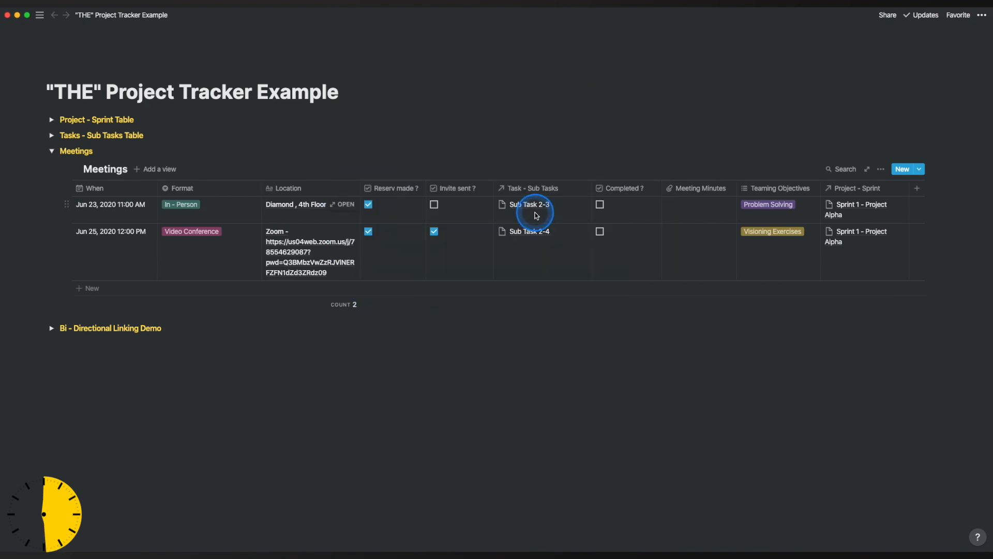
mouse_move(702, 208)
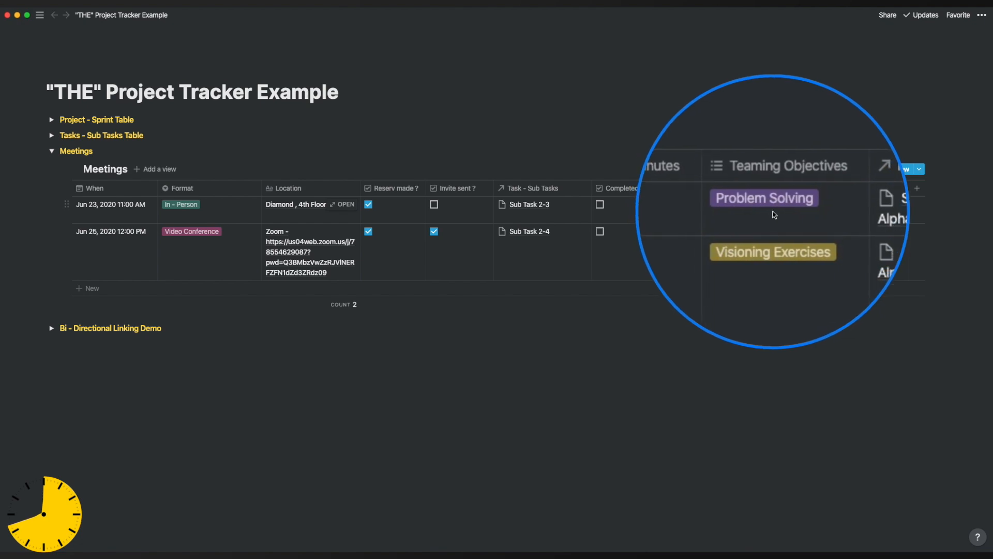
Step: Inspect the Teaming Objectives options on the Problem Solving cell, then scroll down
click(764, 199)
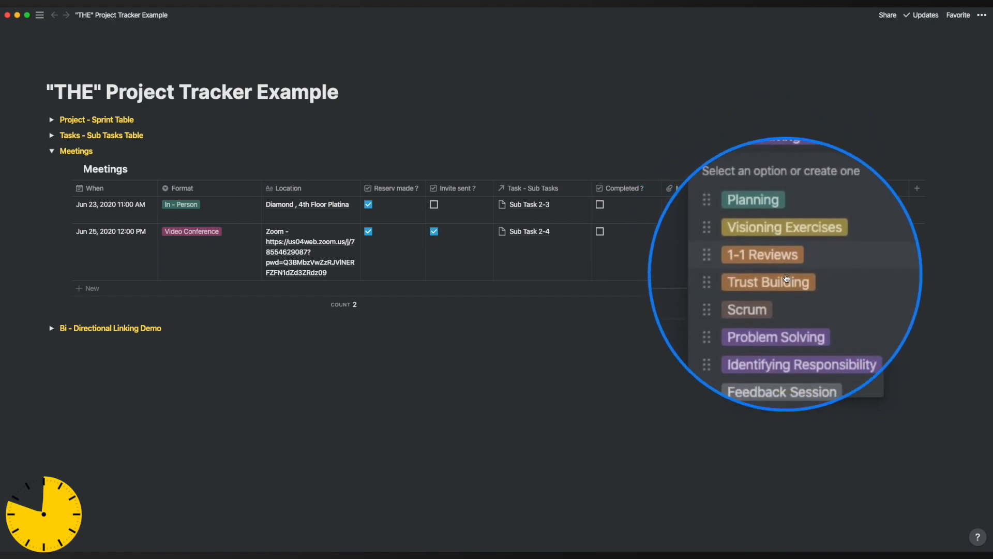
scroll(down, 3)
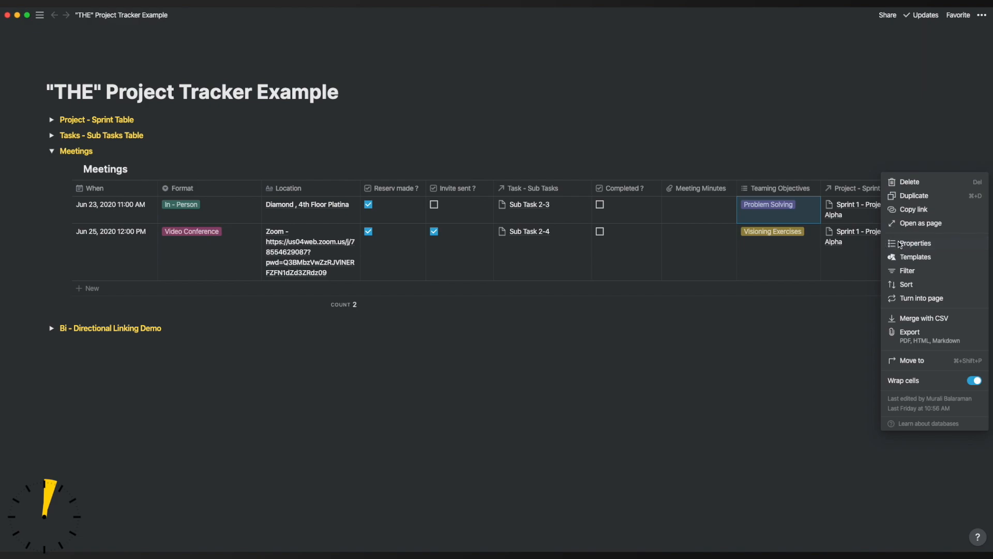
Step: Open the Meetings table's property list
click(914, 243)
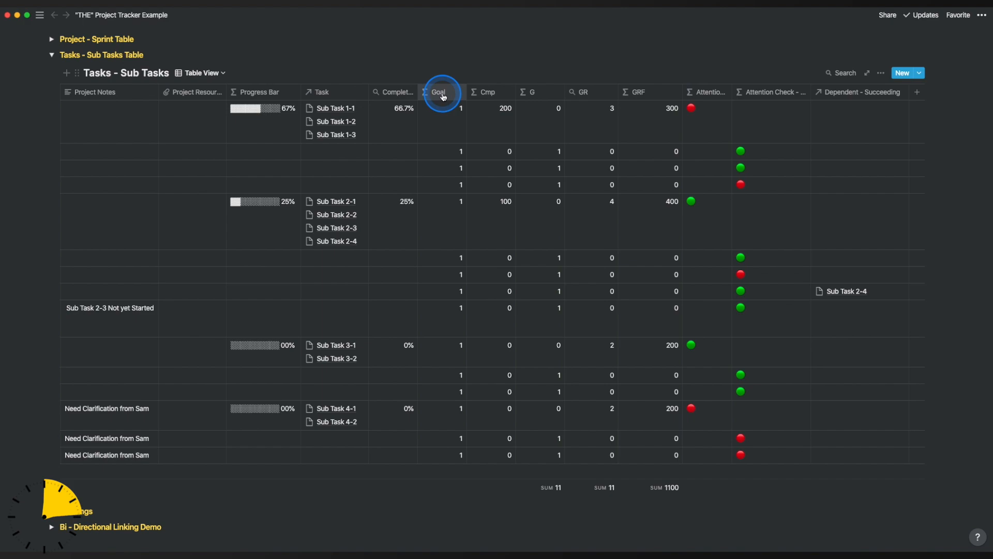
click(451, 111)
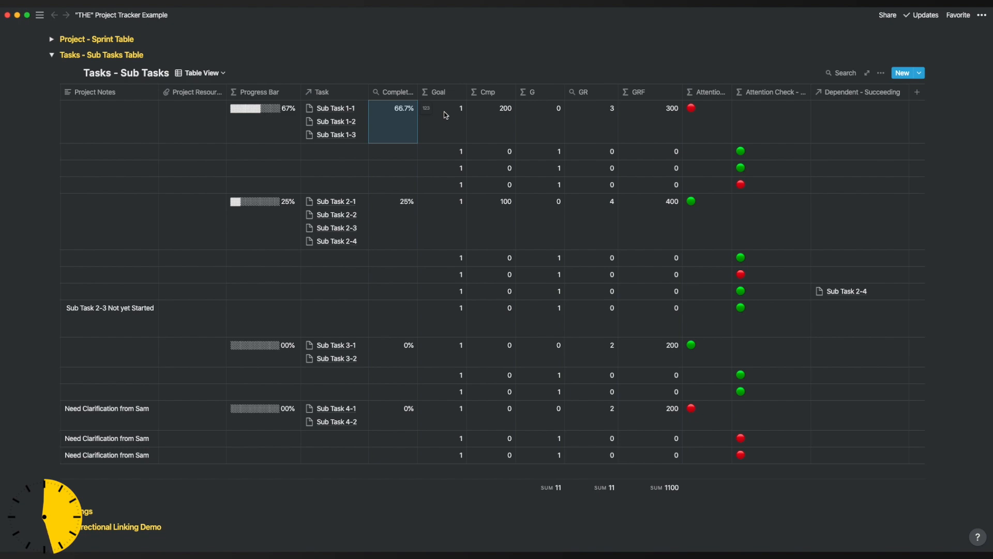
click(260, 110)
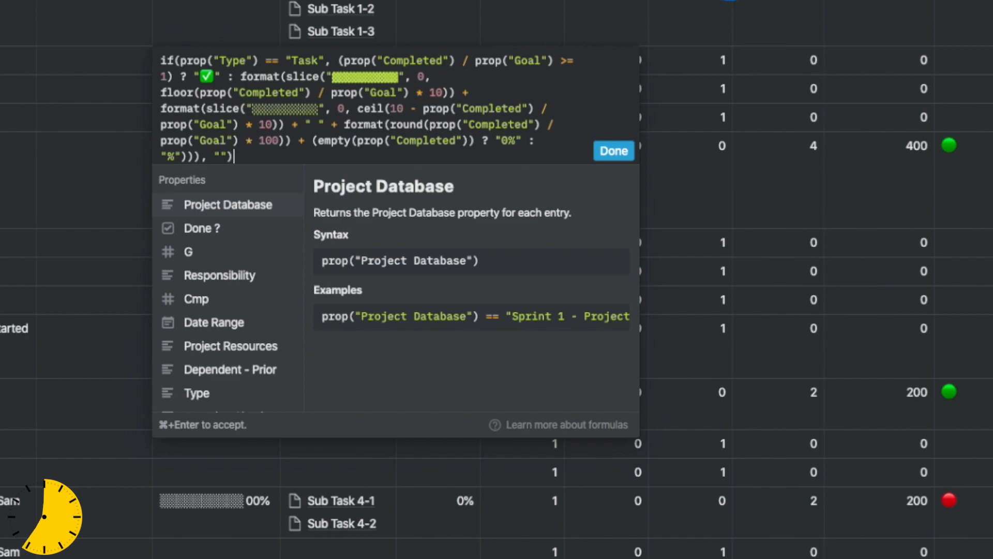
click(613, 151)
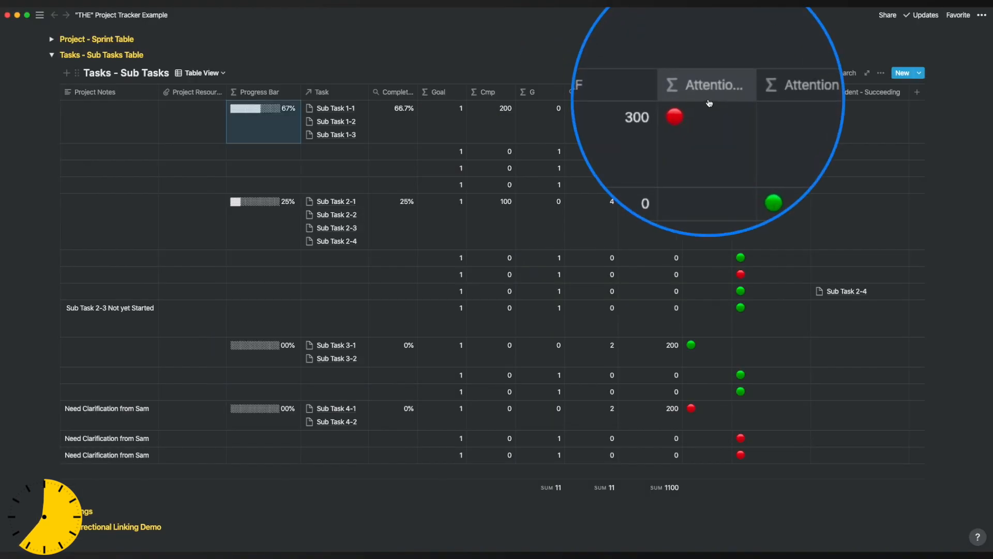